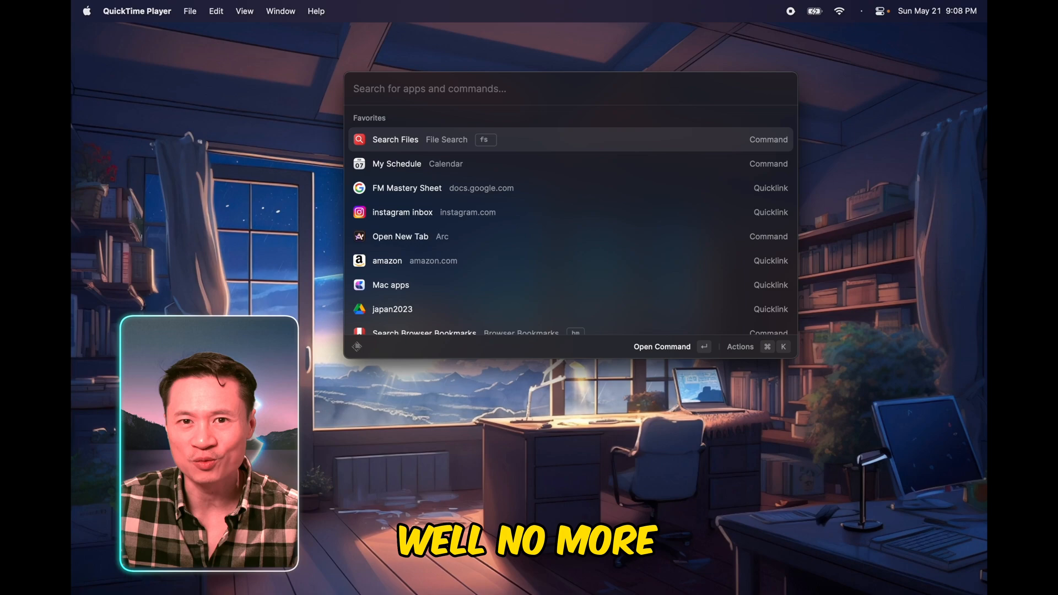
Step: Reach the japan2023 quicklink in Favorites and launch the Japan 2023 itinerary Google Doc in Arc
{"action": "scroll", "scroll_direction": "down", "scroll_amount": 3}
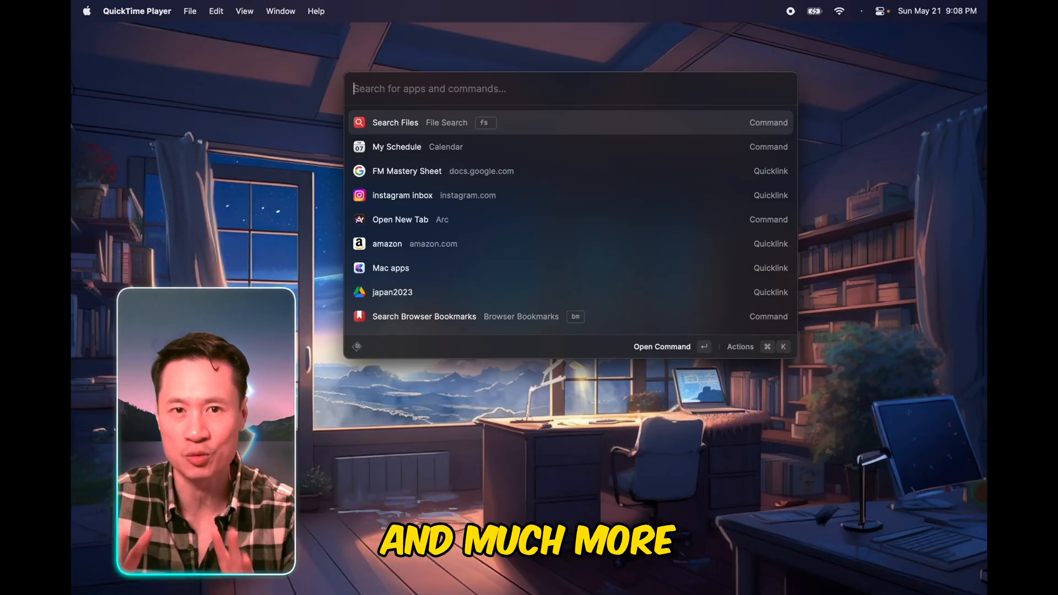
{"action": "type", "text": "500 yen"}
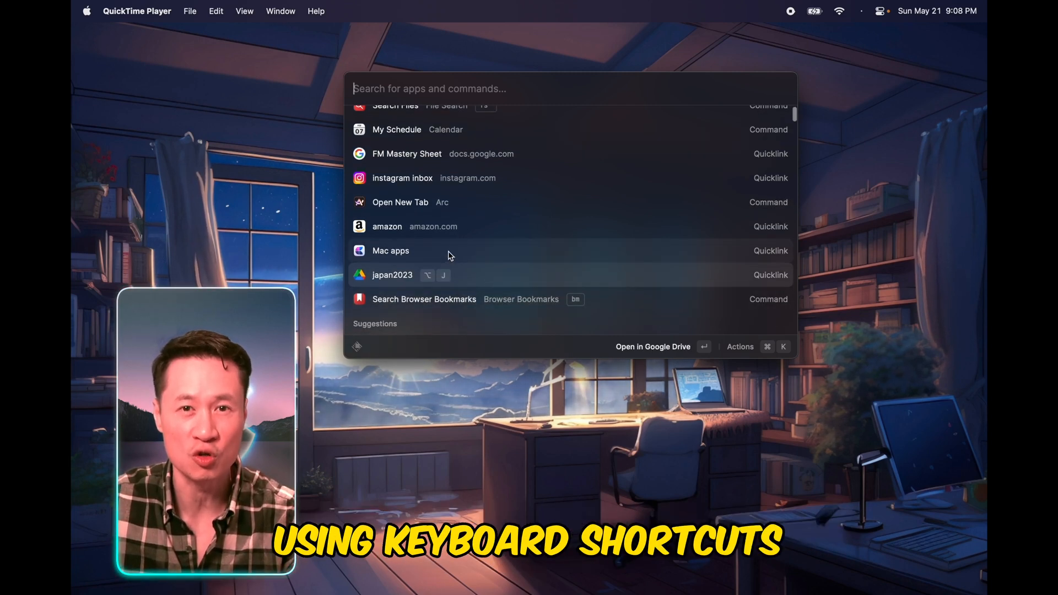
{"action": "key", "text": "Escape"}
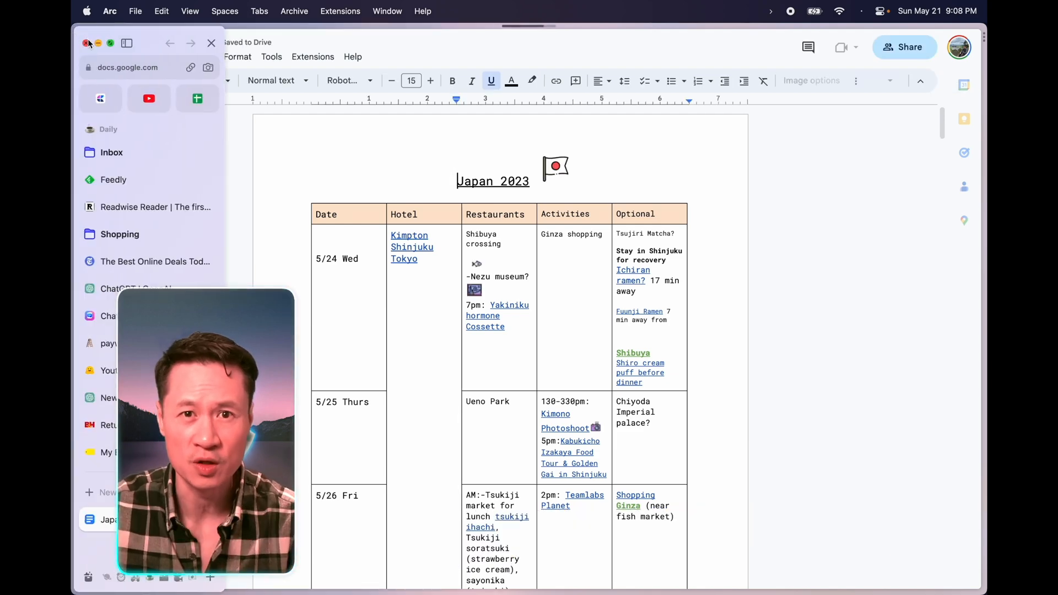
Step: Start a Create Quicklink named 'Sprea...' and leave it so it is kept as a draft
{"action": "type", "text": "creat"}
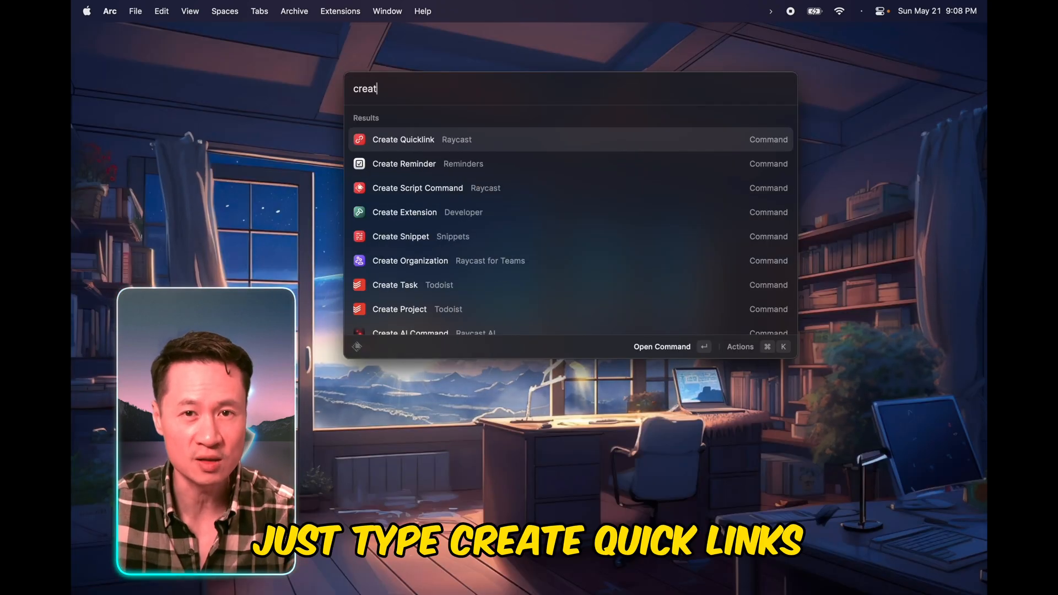
{"action": "left_click", "coordinate": [403, 139]}
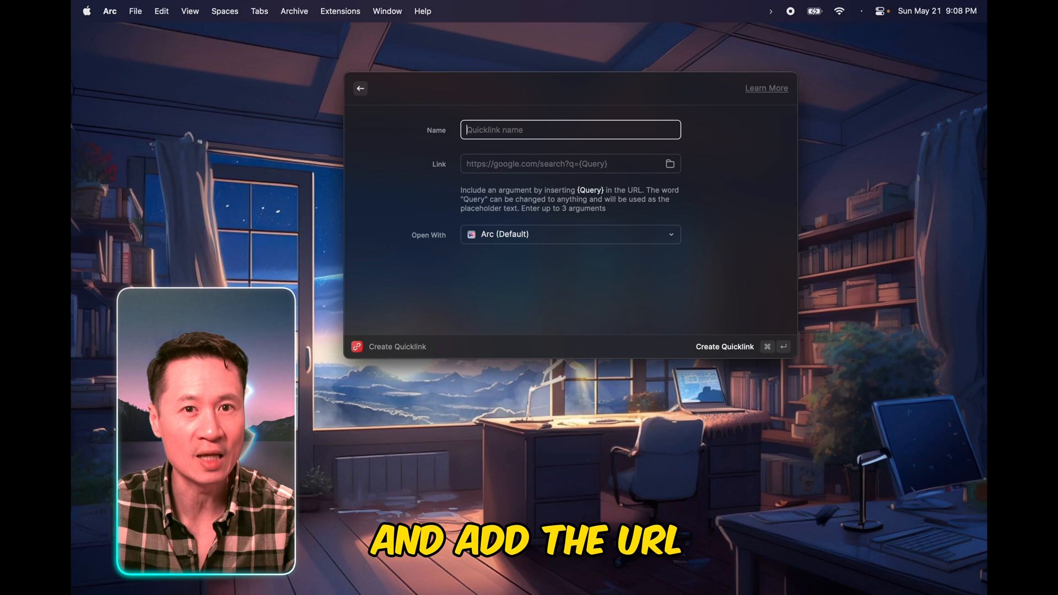
{"action": "type", "text": "Sprea"}
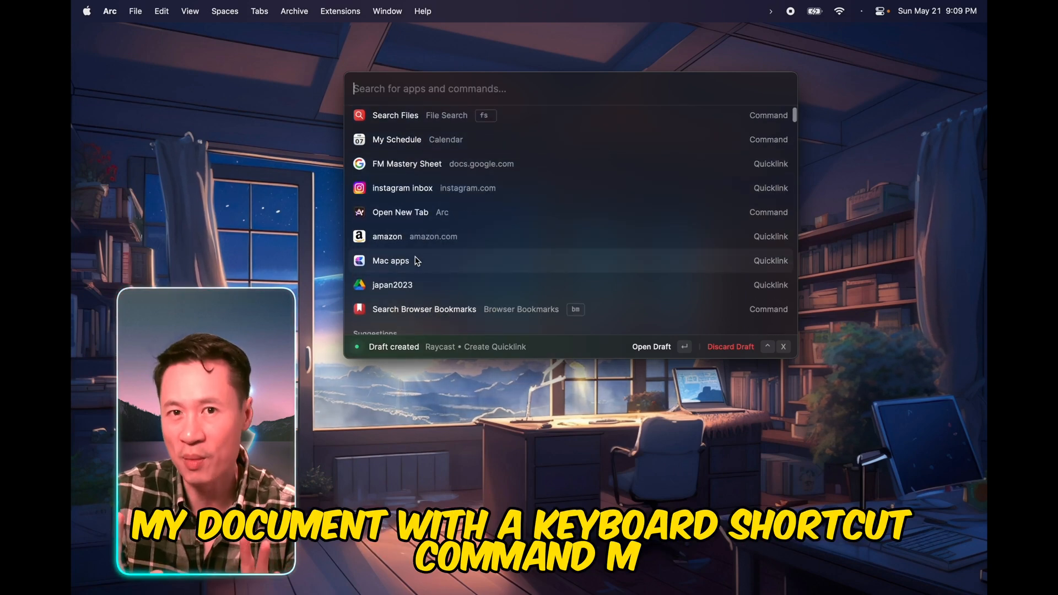
{"action": "key", "text": "cmd+m"}
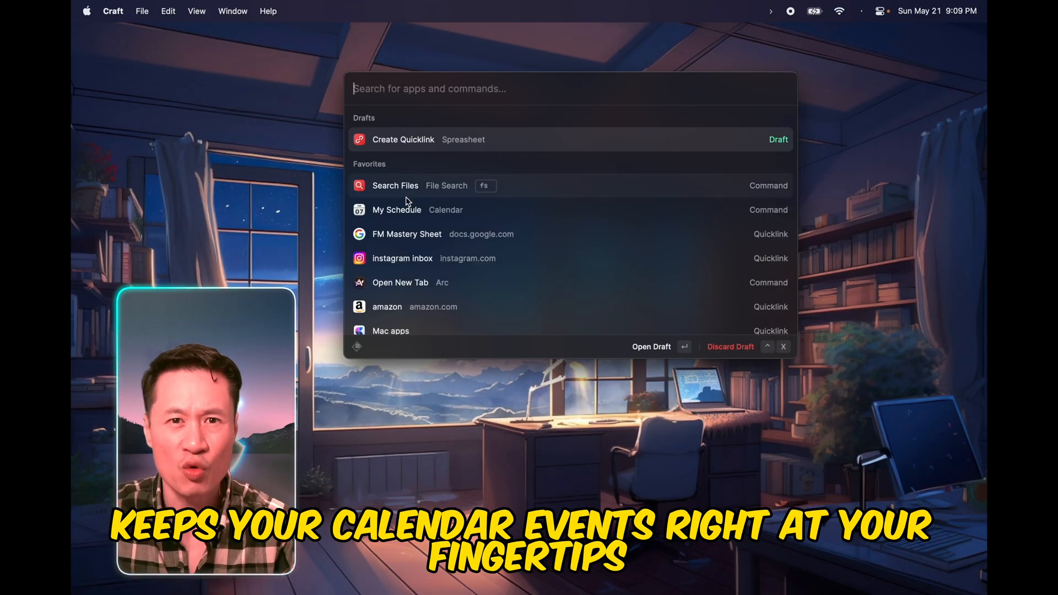
Step: Show today's calendar events with My Schedule
{"action": "left_click", "coordinate": [397, 209]}
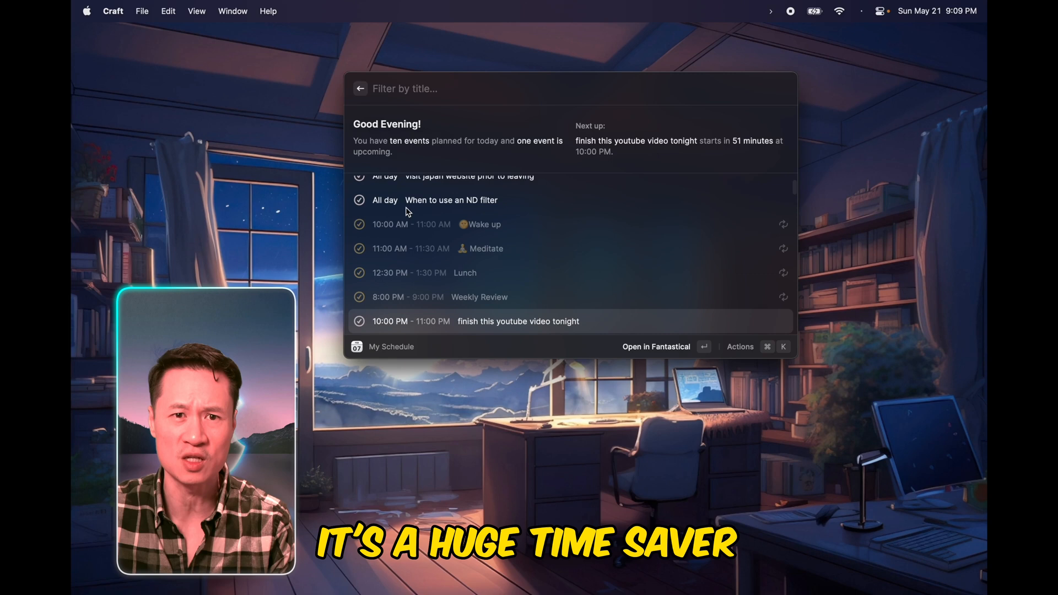
{"action": "scroll", "scroll_direction": "up", "scroll_amount": 3}
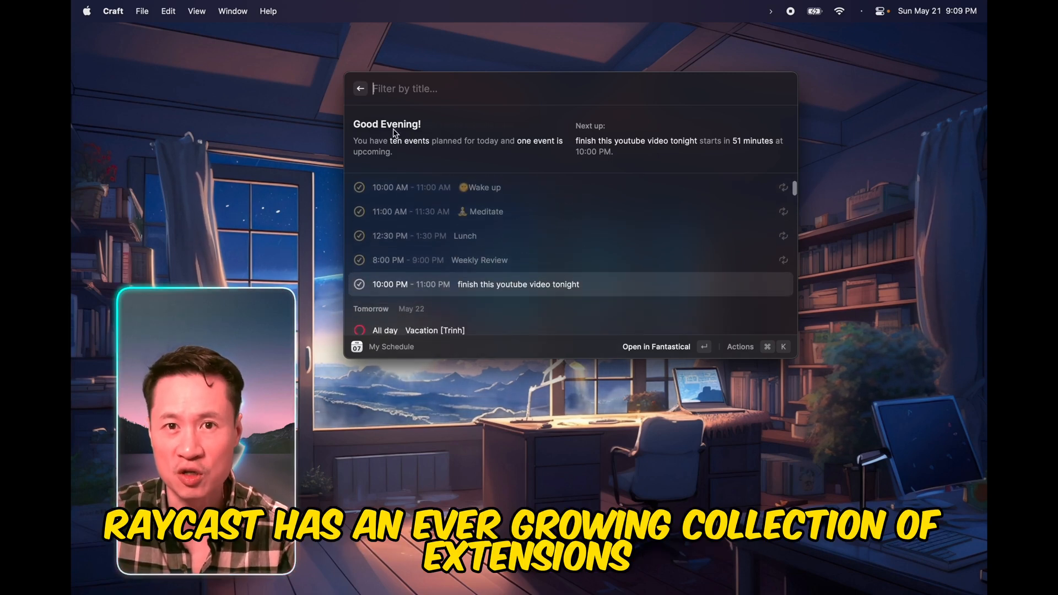
Step: Search the Raycast Store for speed test extensions via 'st' and 'speed'
{"action": "type", "text": "st"}
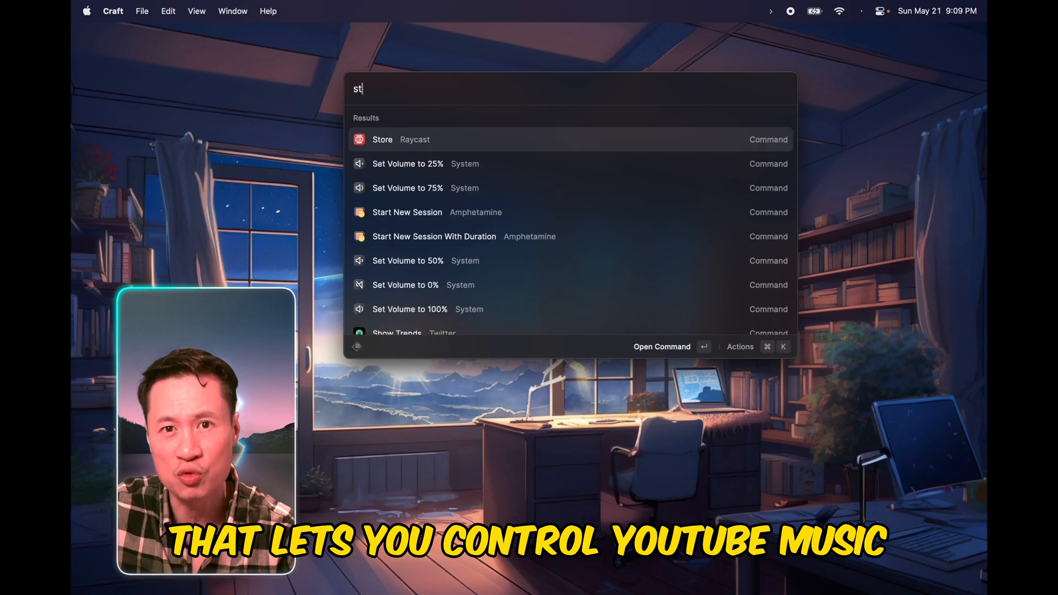
{"action": "left_click", "coordinate": [383, 139]}
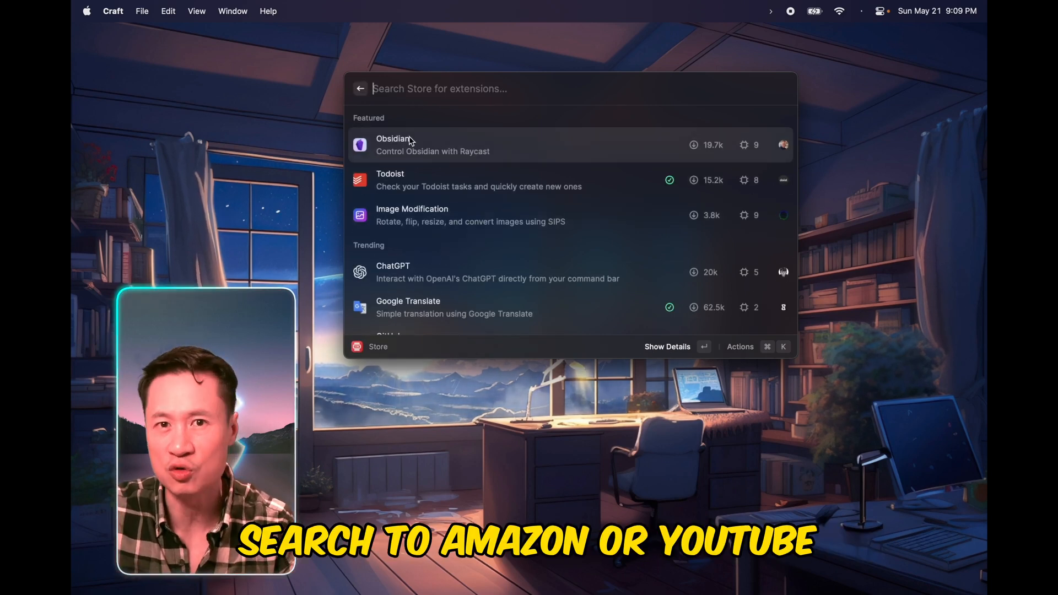
{"action": "type", "text": "yout"}
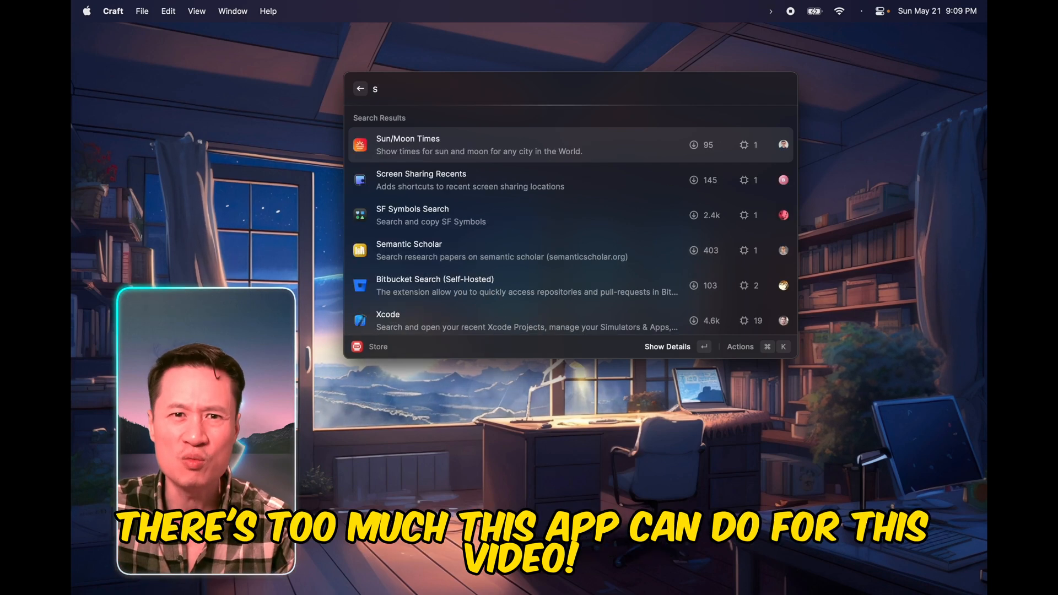
{"action": "type", "text": "peed"}
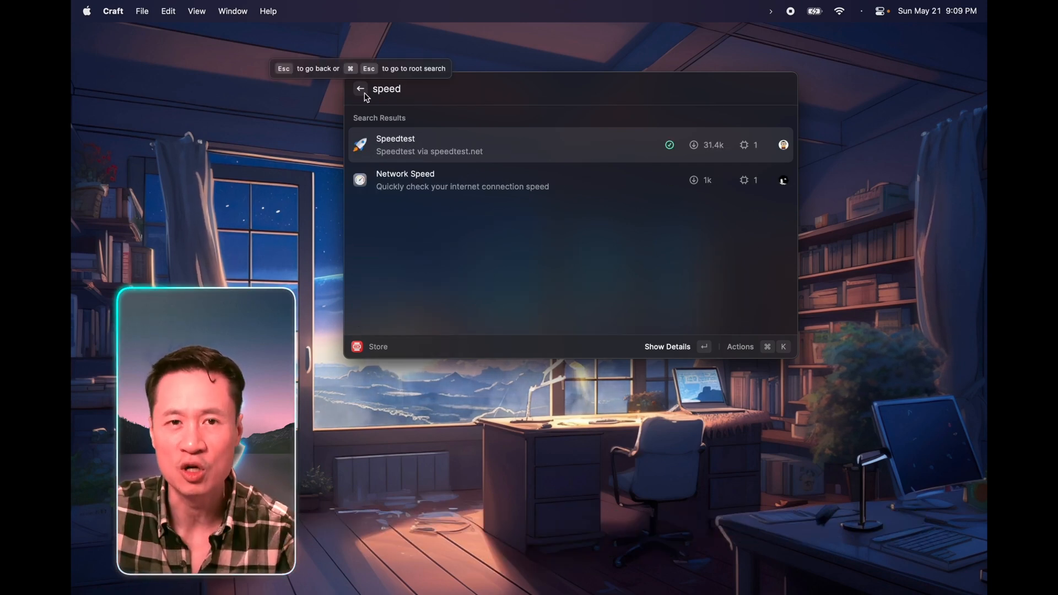
{"action": "type", "text": "mac"}
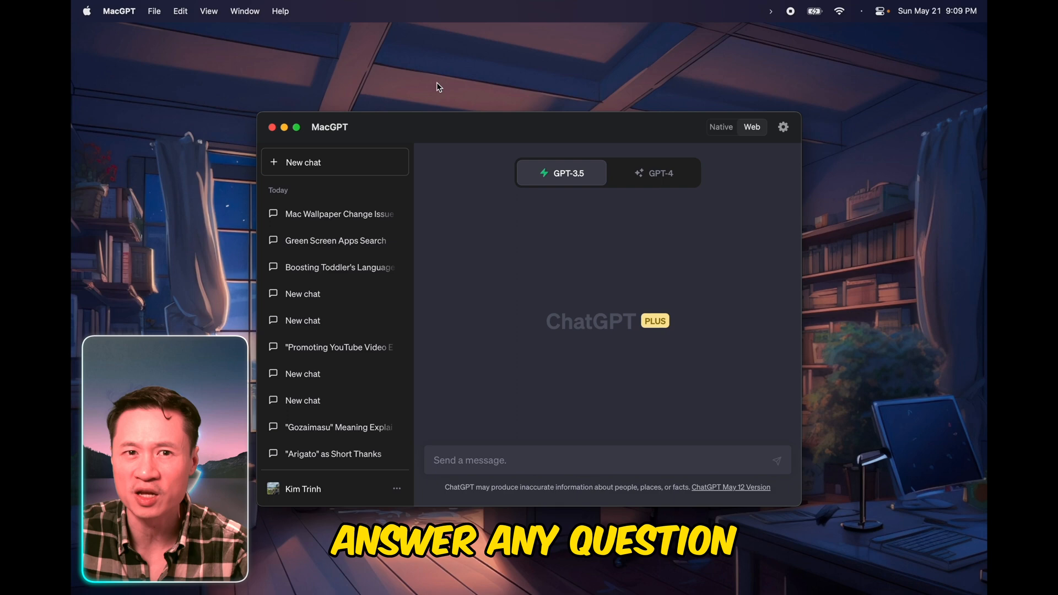
Step: Begin a new question starting with 'when' in the MacGPT chat field
{"action": "type", "text": "when"}
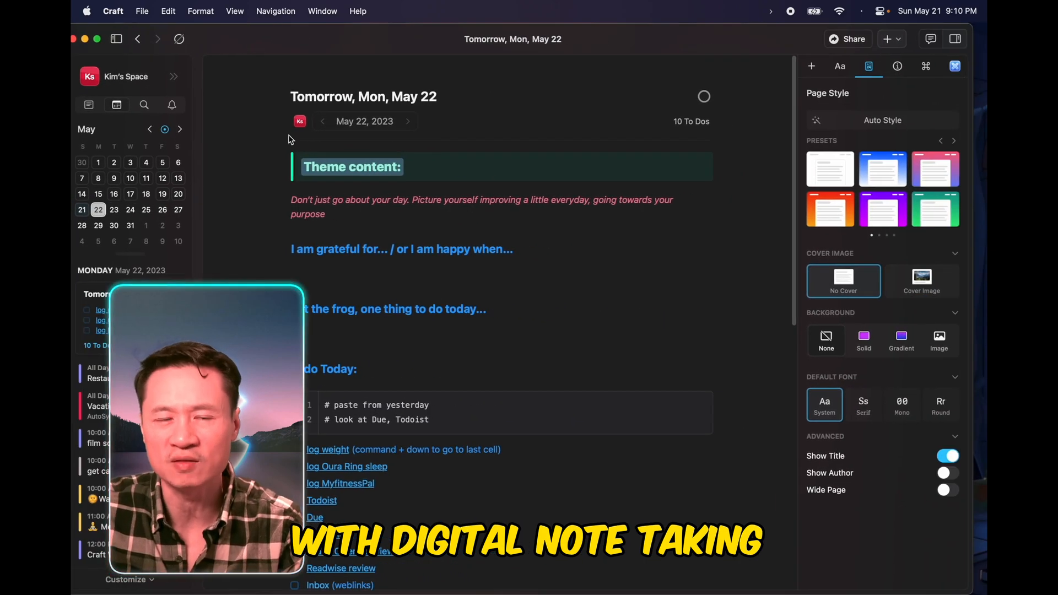
Step: Scroll through the May 22 daily note's to-do checklist in Craft
{"action": "scroll", "scroll_direction": "down", "scroll_amount": 3}
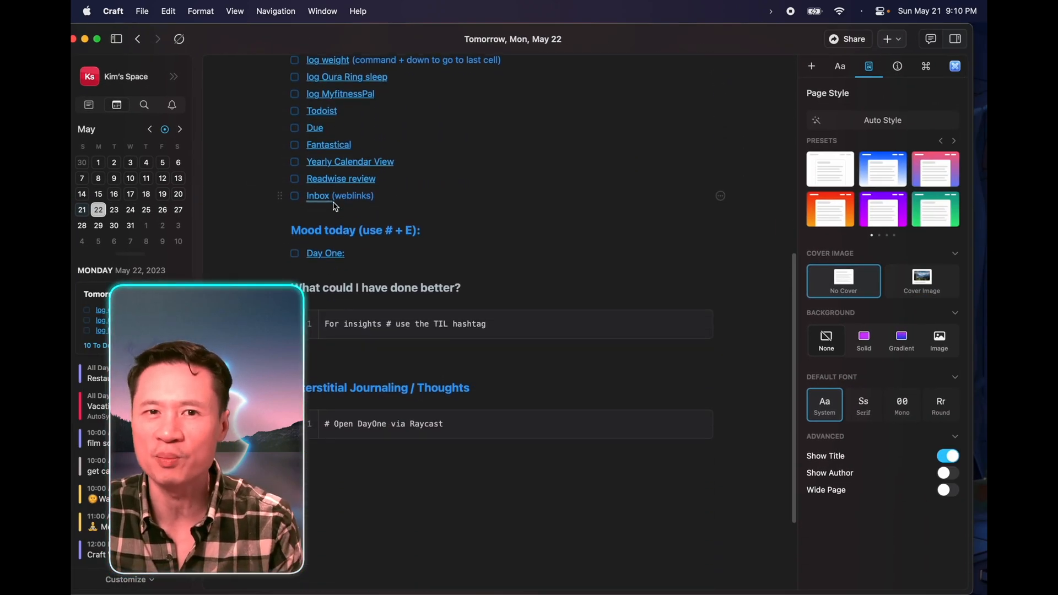
{"action": "scroll", "scroll_direction": "down", "scroll_amount": 3}
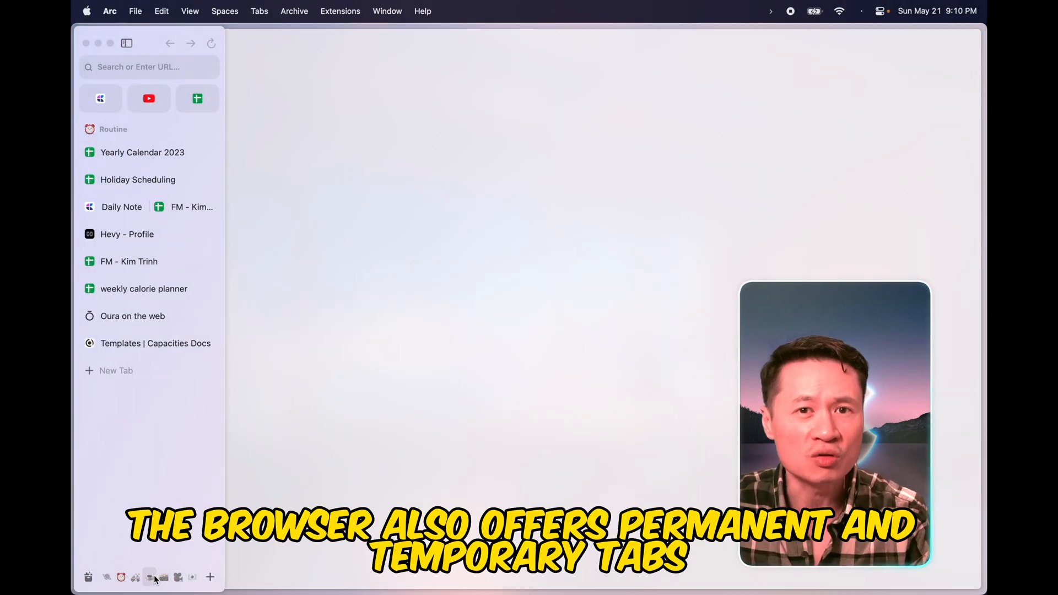
Step: Switch to the Creator space, then Space 1, and search the address bar for 'googlel'
{"action": "left_click", "coordinate": [163, 576]}
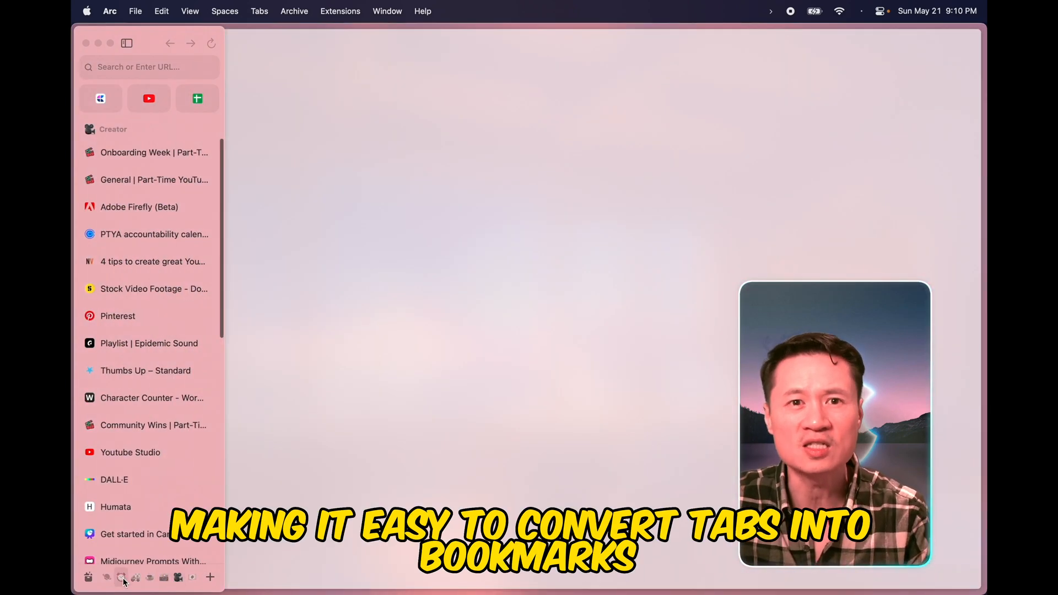
{"action": "left_click", "coordinate": [122, 576]}
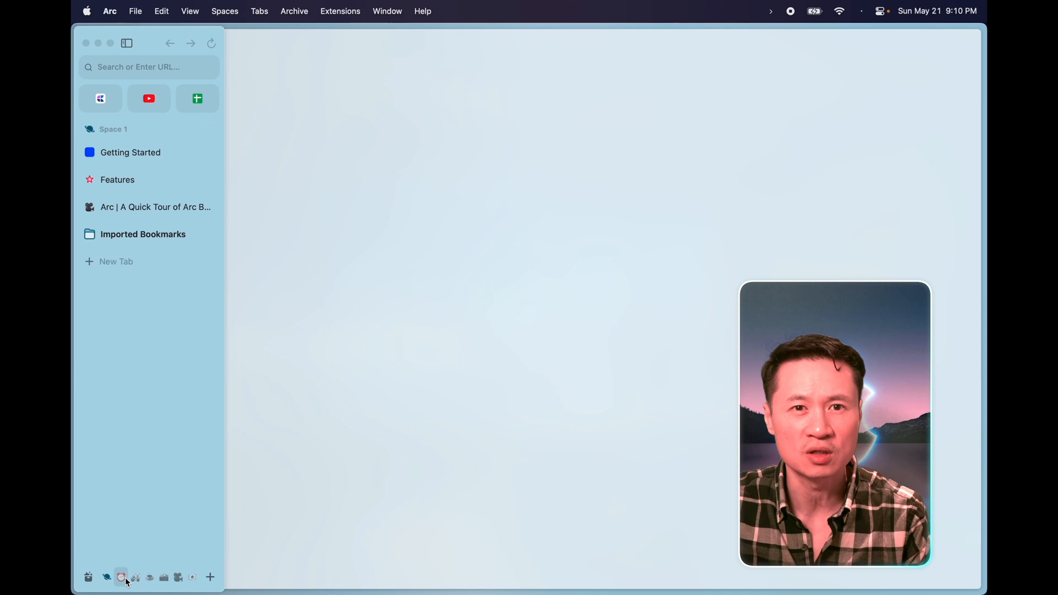
{"action": "left_click", "coordinate": [121, 577]}
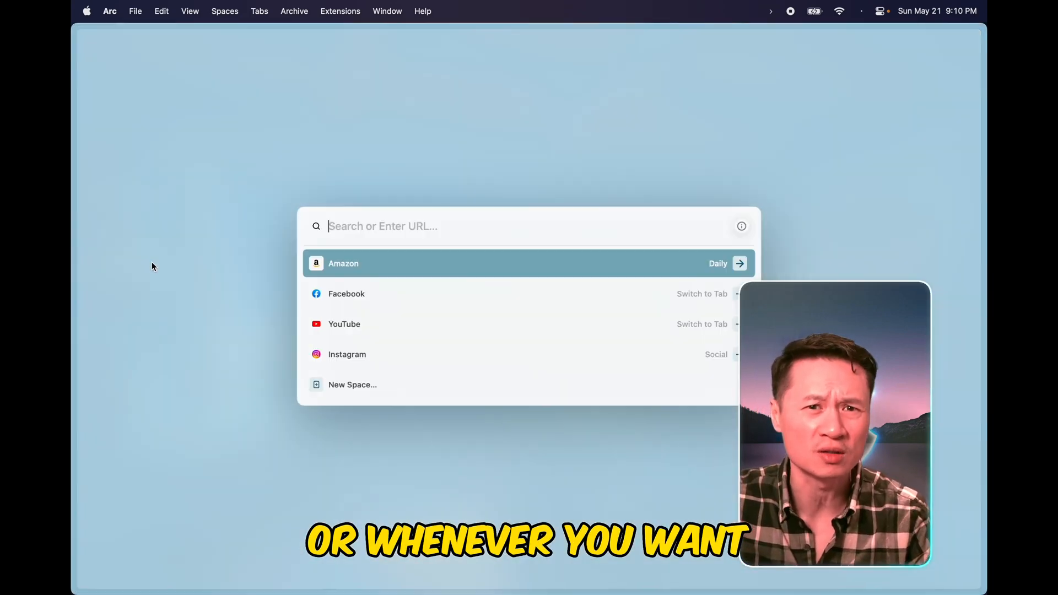
{"action": "type", "text": "googlel"}
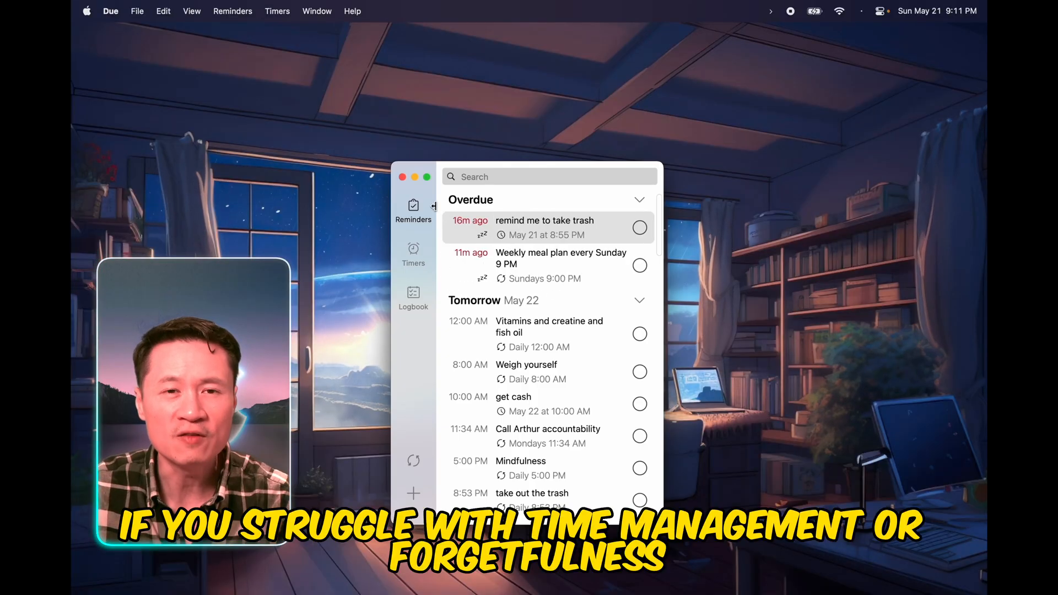
Step: Snooze the overdue take-trash reminder by +10 min to 9:21 PM
{"action": "left_click", "coordinate": [543, 221]}
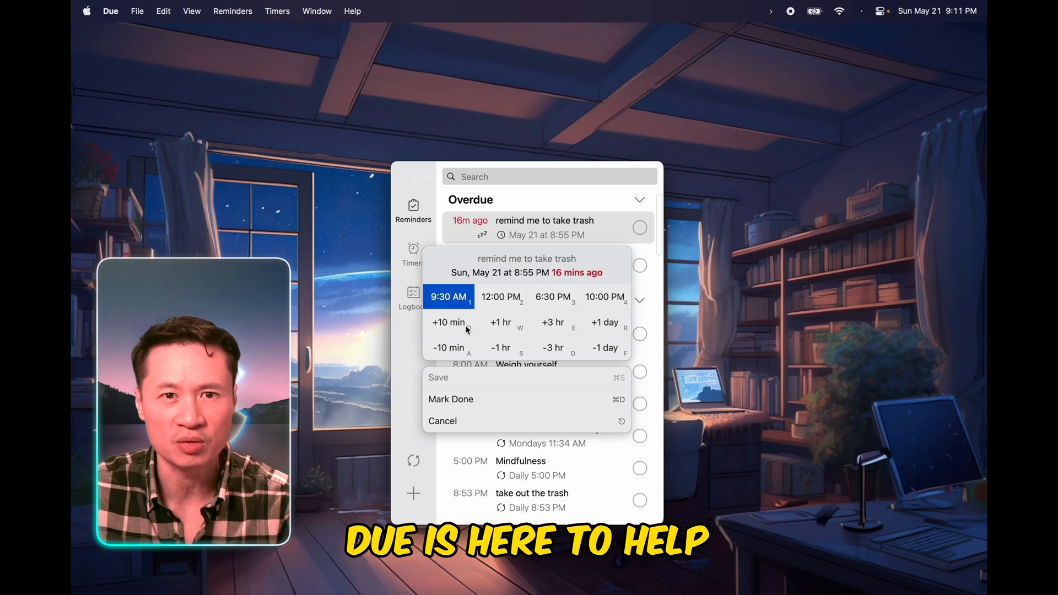
{"action": "left_click", "coordinate": [449, 322]}
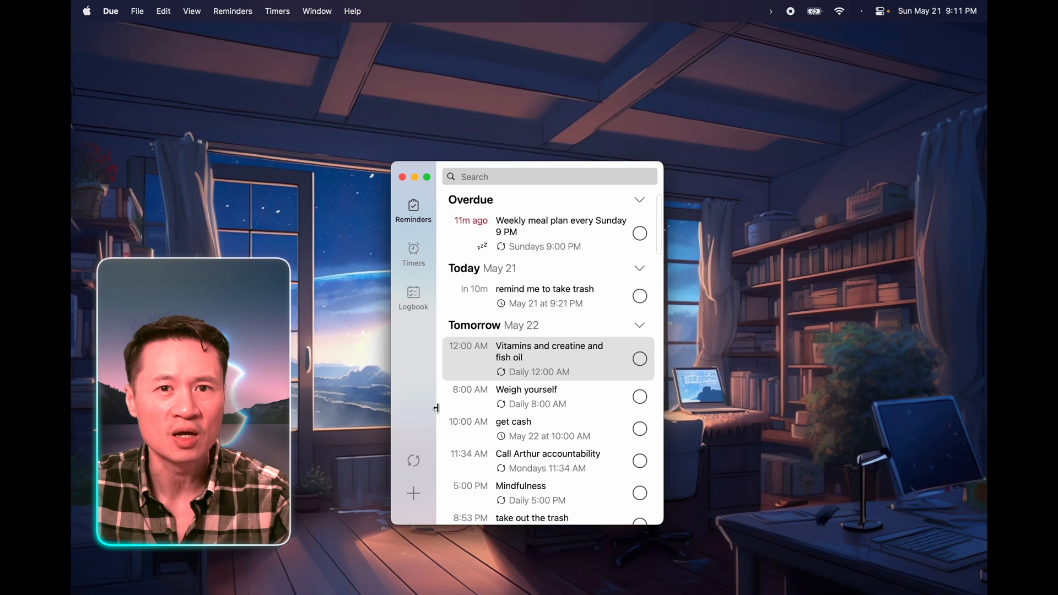
Step: Create a 'check time of flight' reminder due tomorrow at 12:00 PM
{"action": "type", "text": "pay bills"}
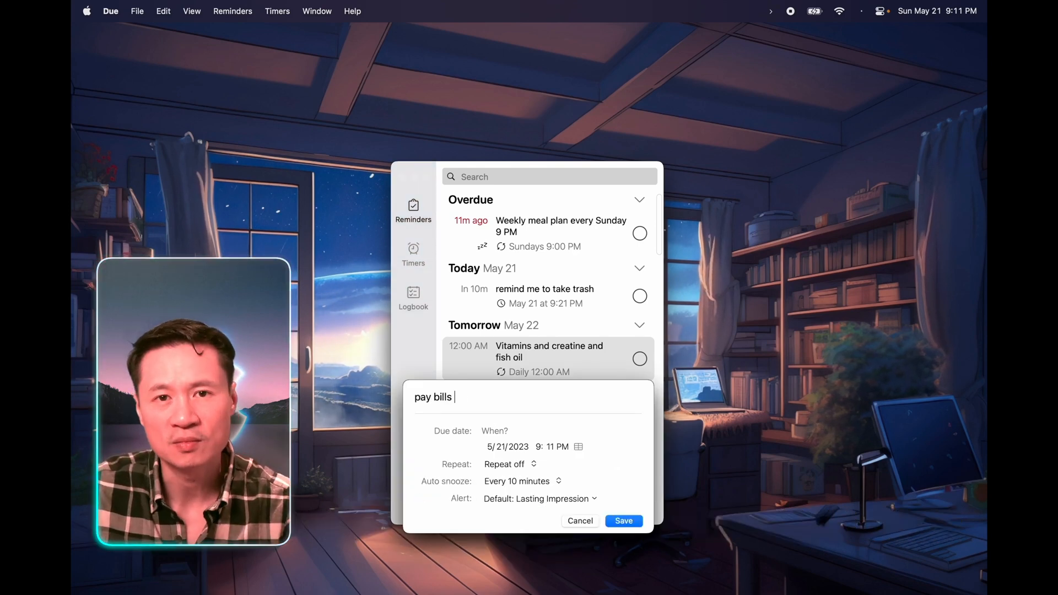
{"action": "type", "text": "check time of flight tomorrow"}
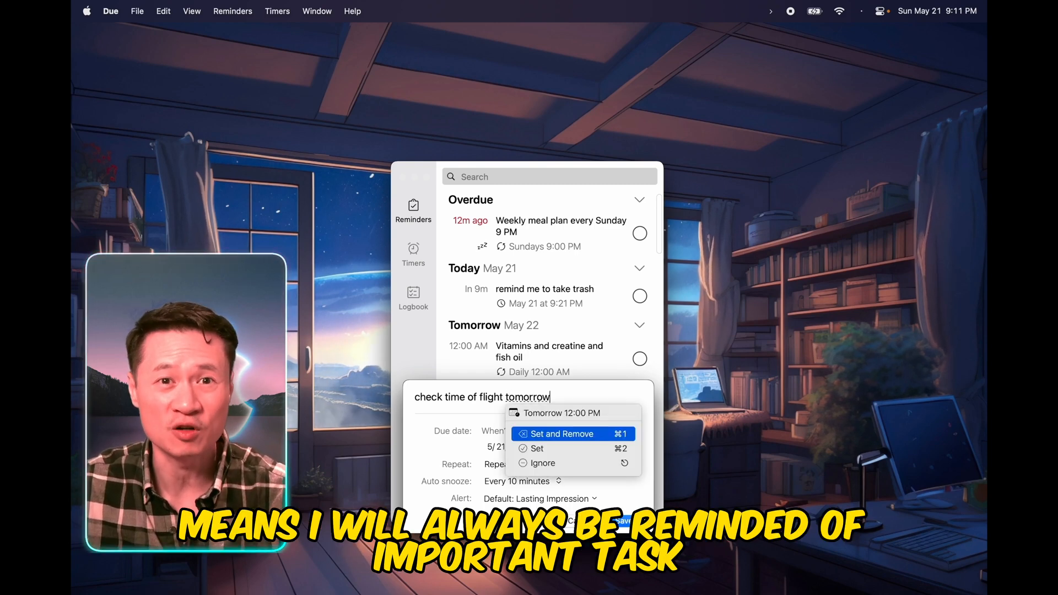
{"action": "left_click", "coordinate": [557, 433]}
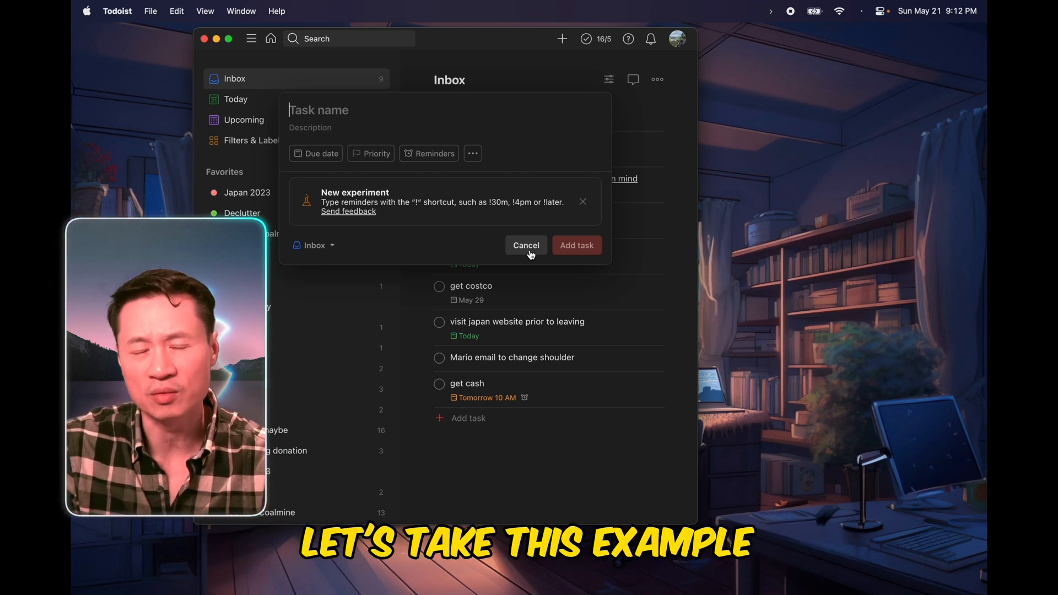
Step: Enter 'dinner with my wife next week at 5pm #social', due May 29 at 5 PM with the social label
{"action": "type", "text": "dinner with my wife next week at 5pm #social"}
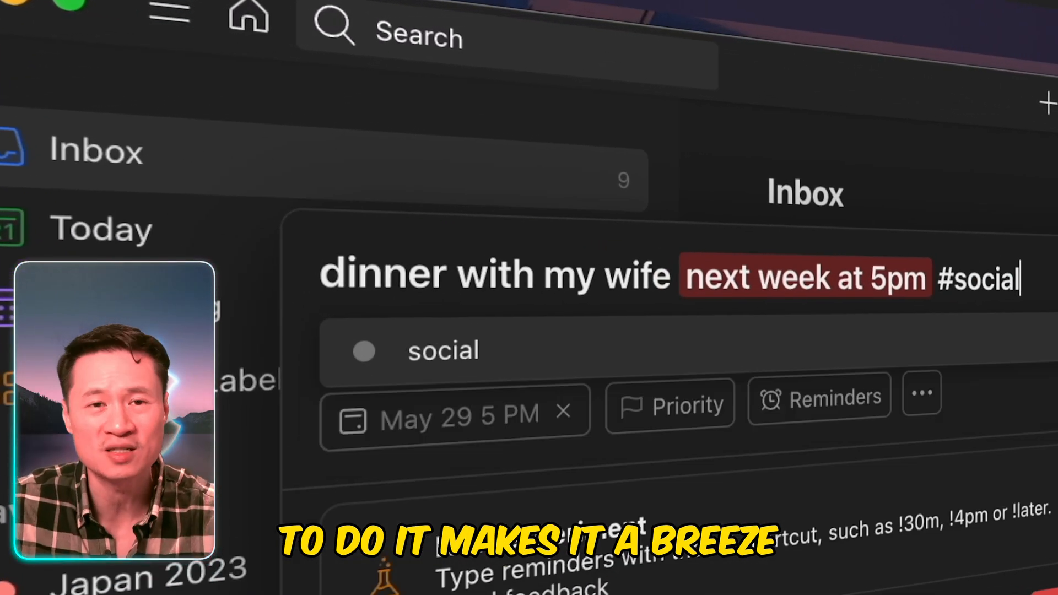
{"action": "key", "text": "enter"}
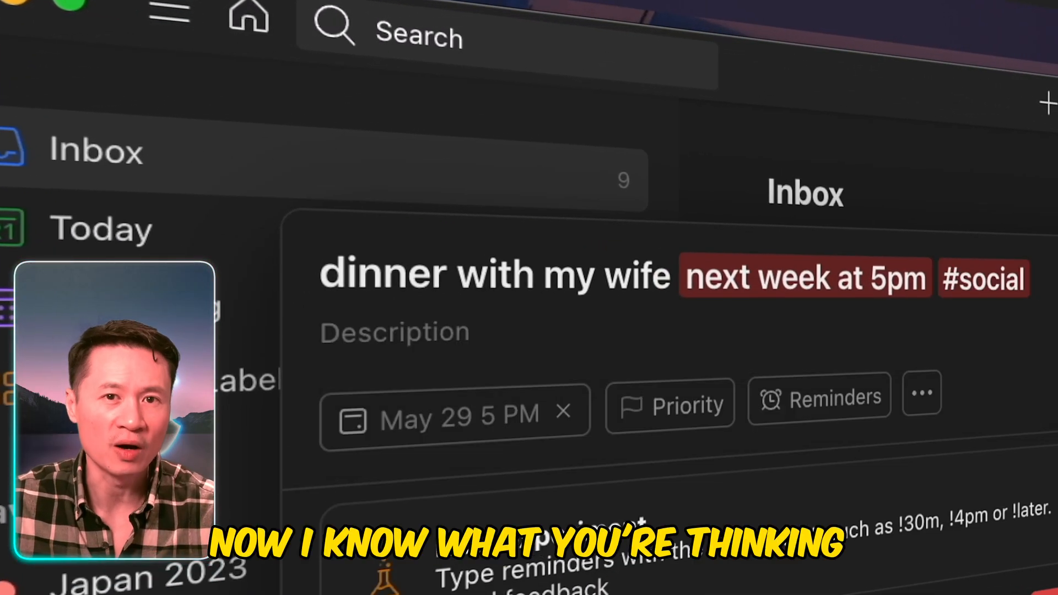